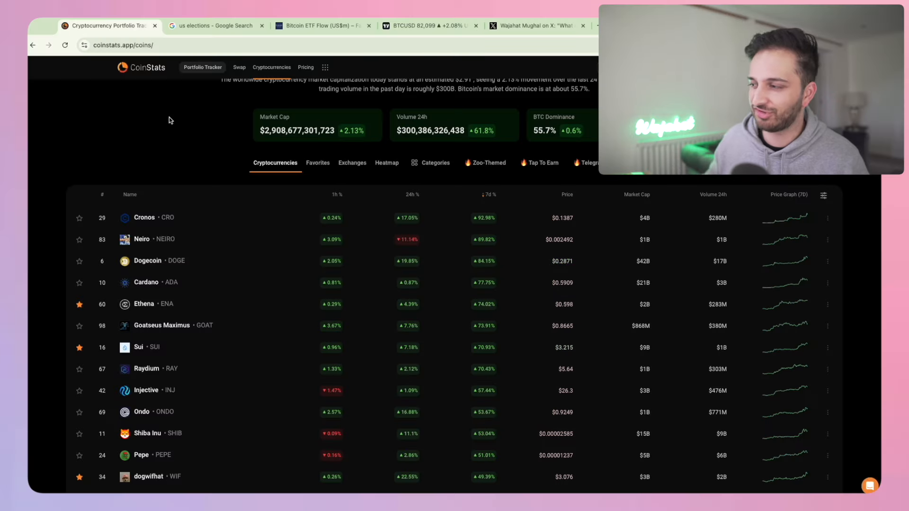
pyautogui.moveTo(368, 261)
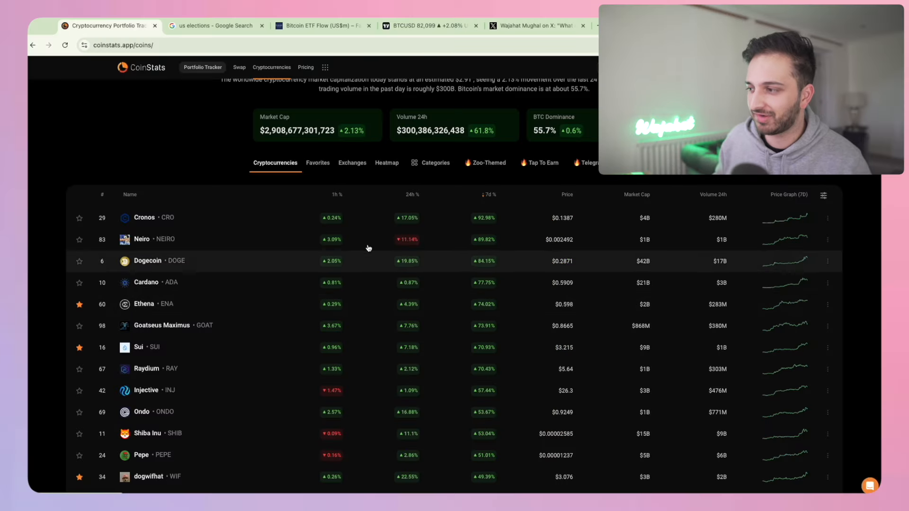
# Bring up the US elections Google results showing Trump winning 312 to 226, then move on.
pyautogui.scroll(-3)
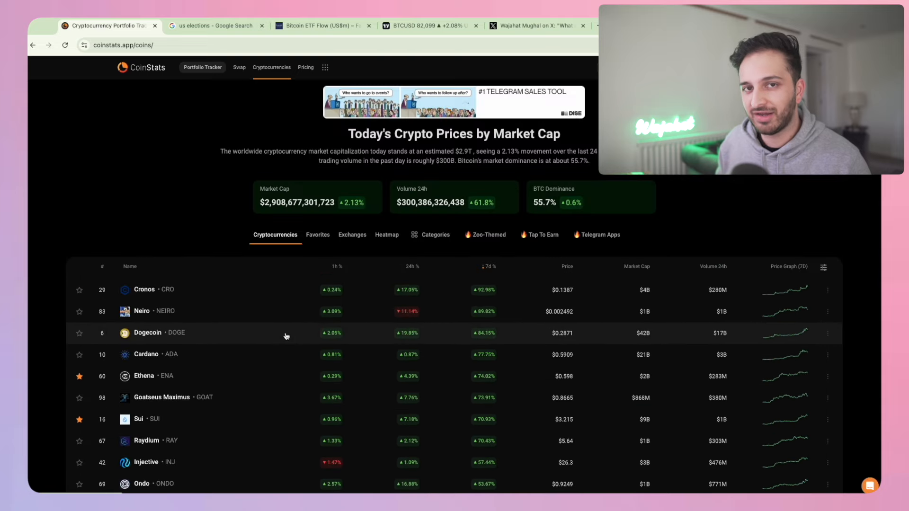
pyautogui.click(215, 26)
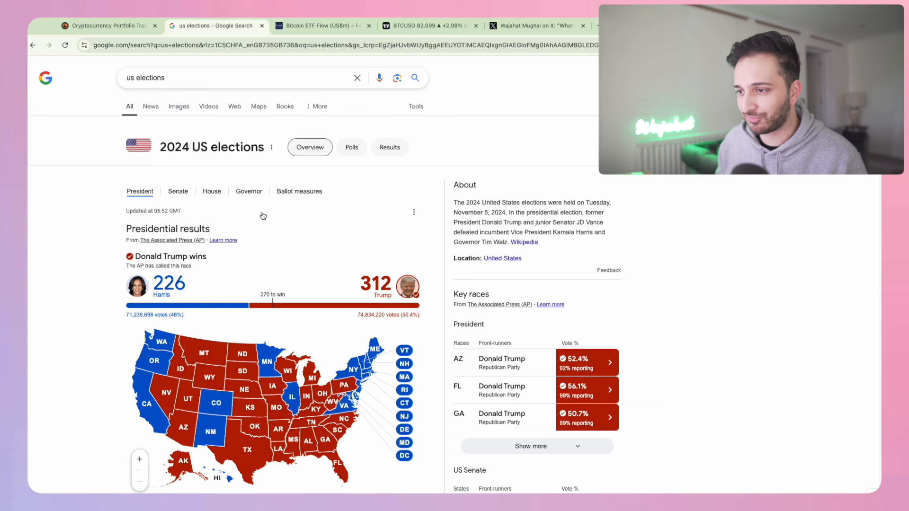
pyautogui.scroll(-3)
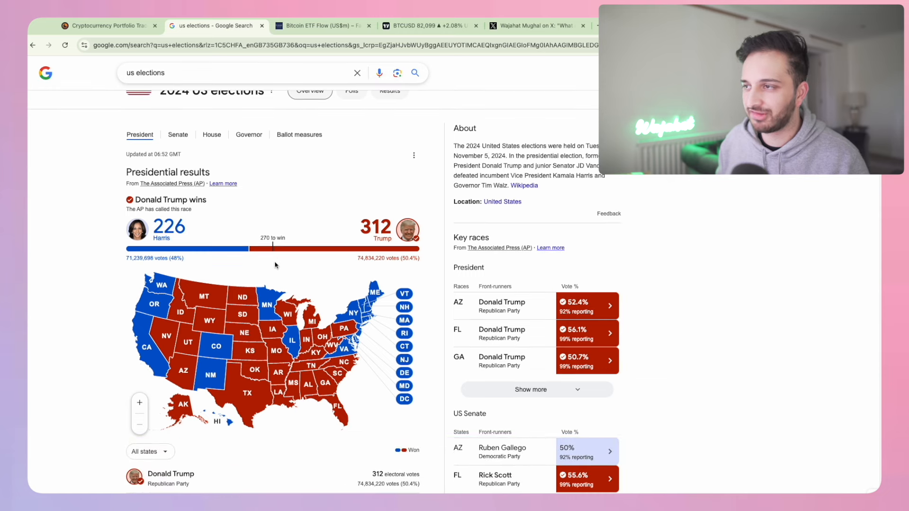
pyautogui.click(429, 25)
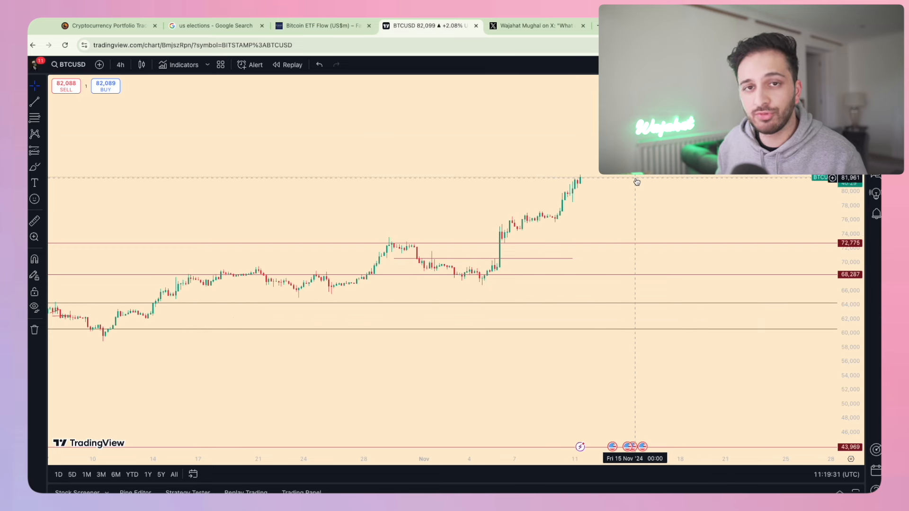
pyautogui.moveTo(613, 203)
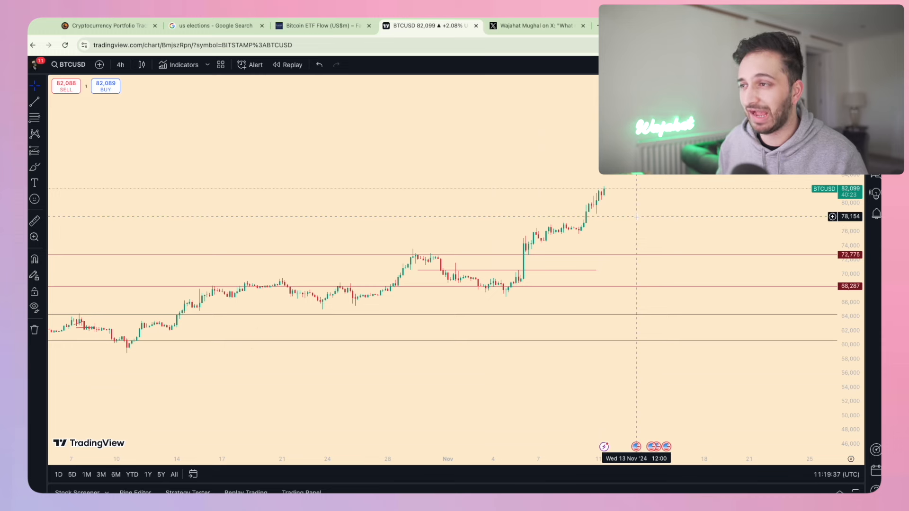
pyautogui.moveTo(327, 37)
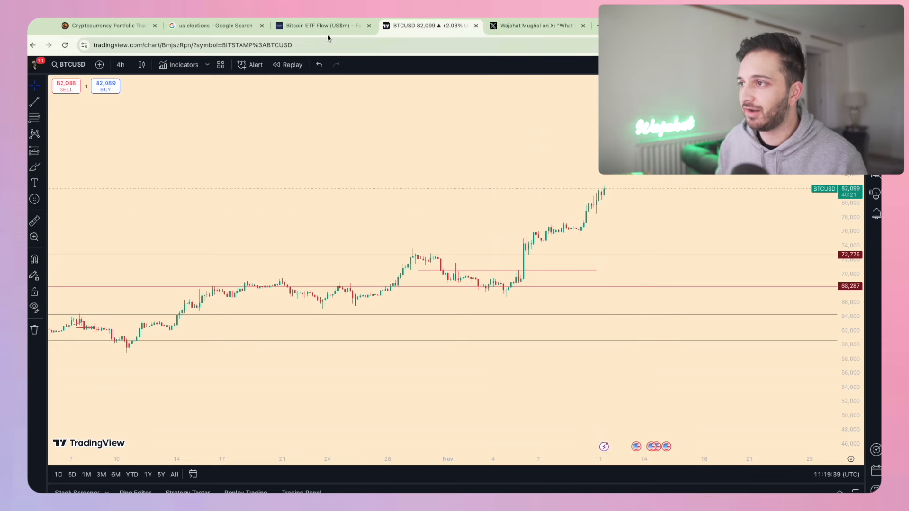
# Show the BTCUSD 4-hour chart with November's push above 82,000 past marked support.
pyautogui.click(321, 25)
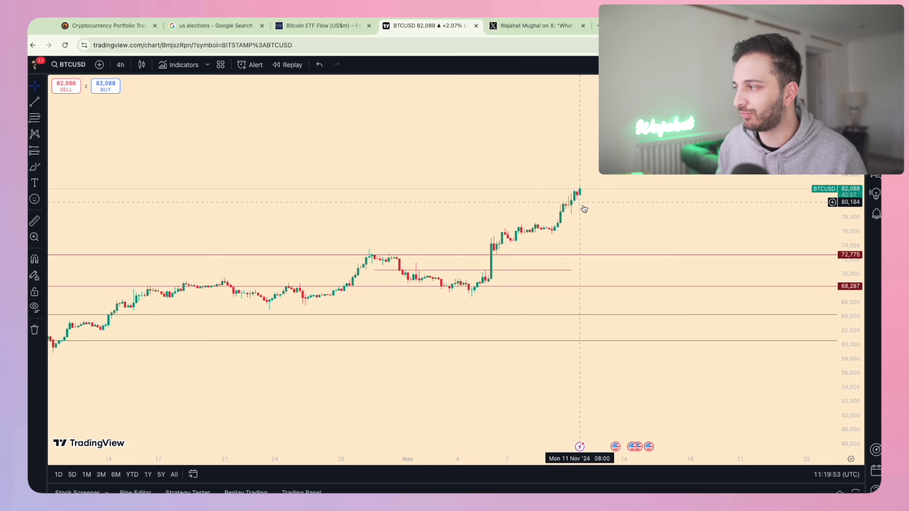
pyautogui.moveTo(594, 218)
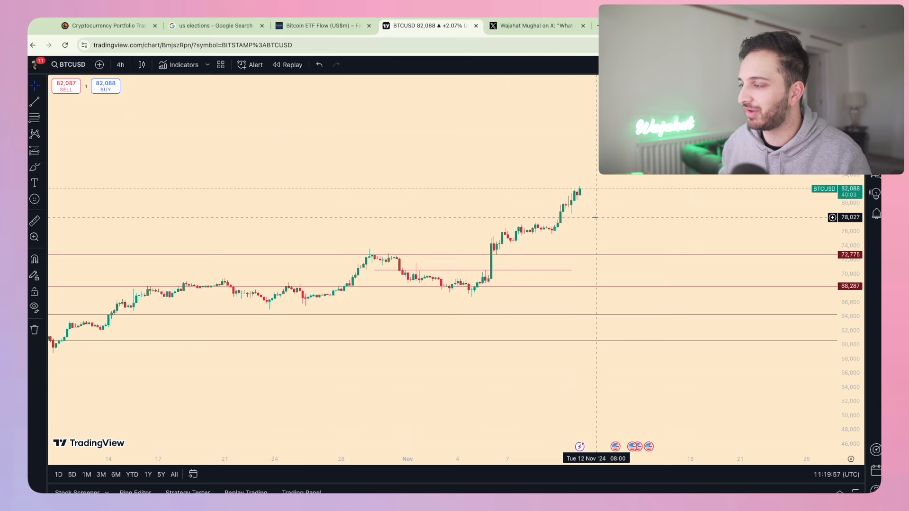
pyautogui.moveTo(499, 218)
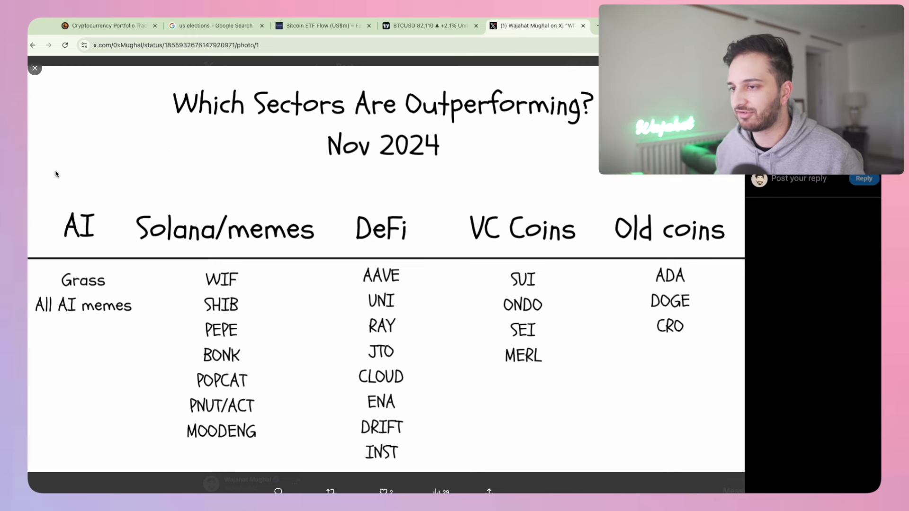
pyautogui.moveTo(106, 241)
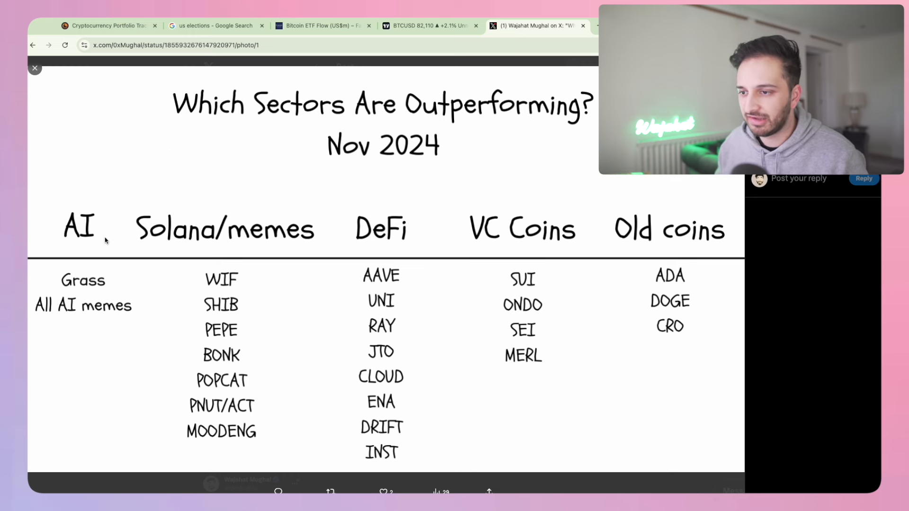
pyautogui.moveTo(186, 169)
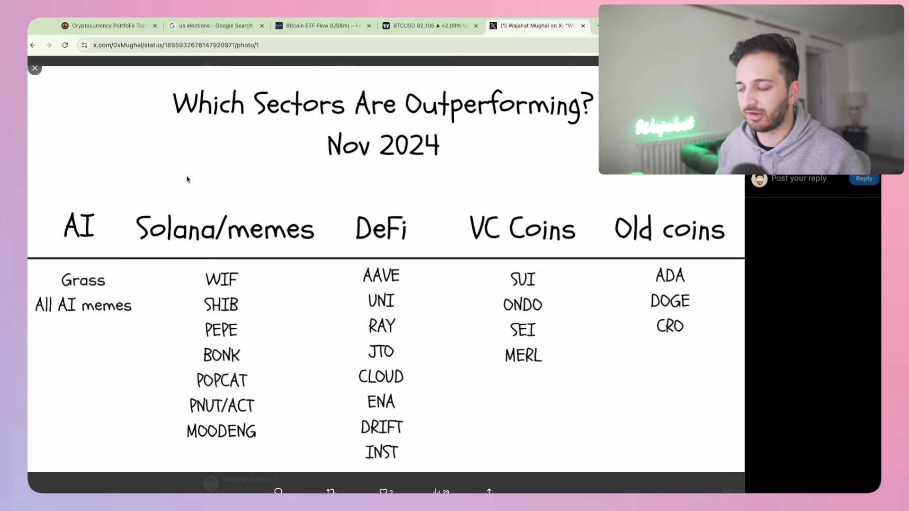
pyautogui.moveTo(243, 200)
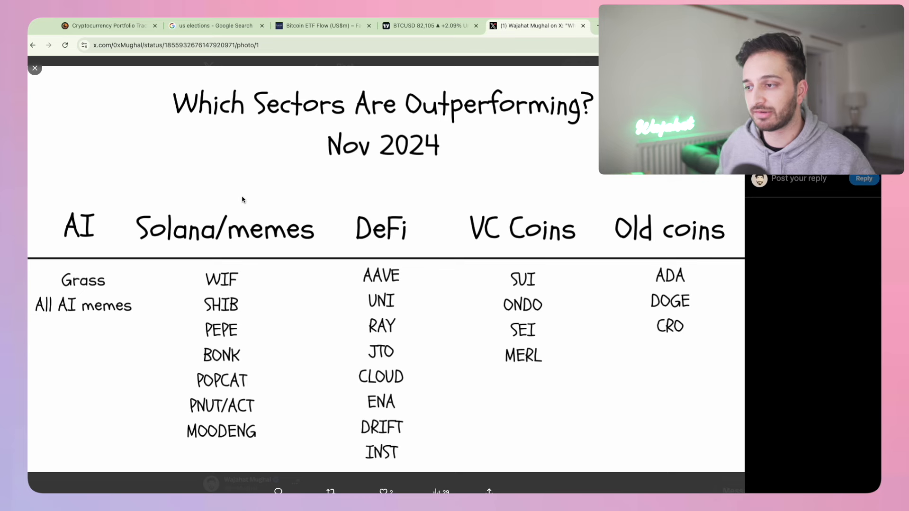
pyautogui.moveTo(231, 358)
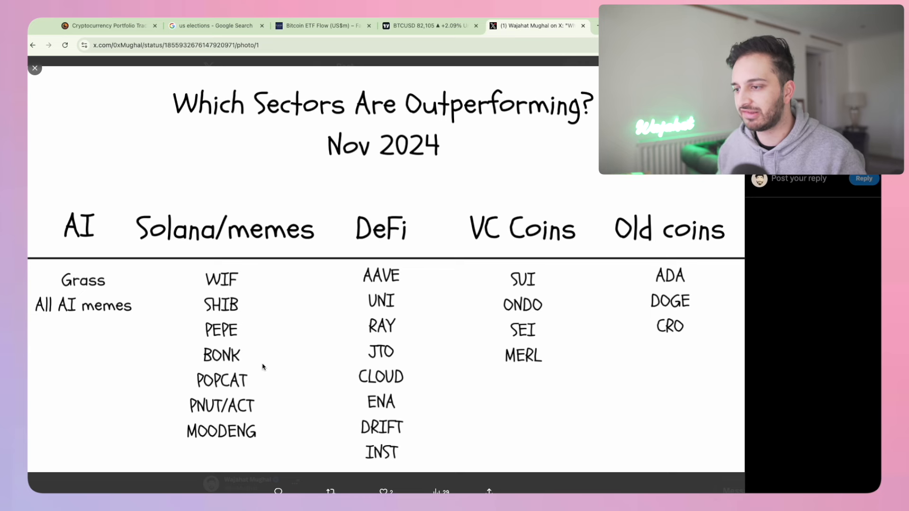
pyautogui.moveTo(233, 313)
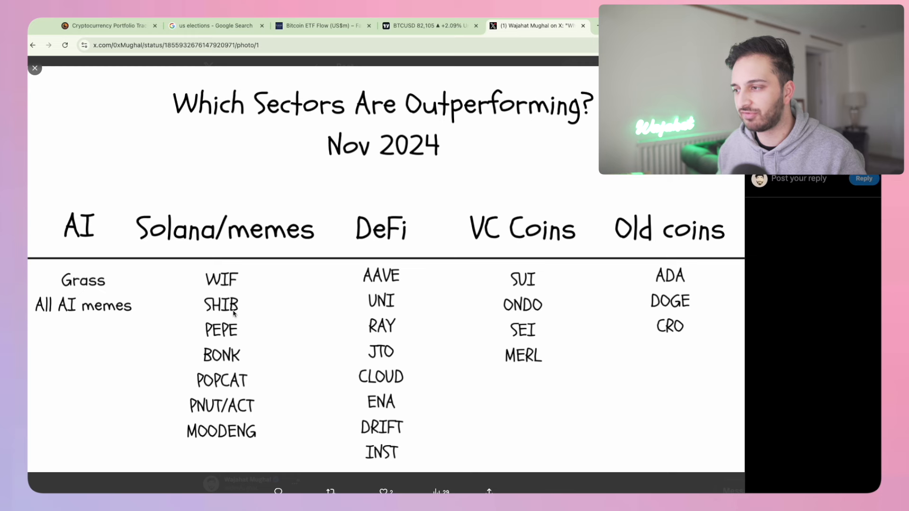
pyautogui.moveTo(355, 393)
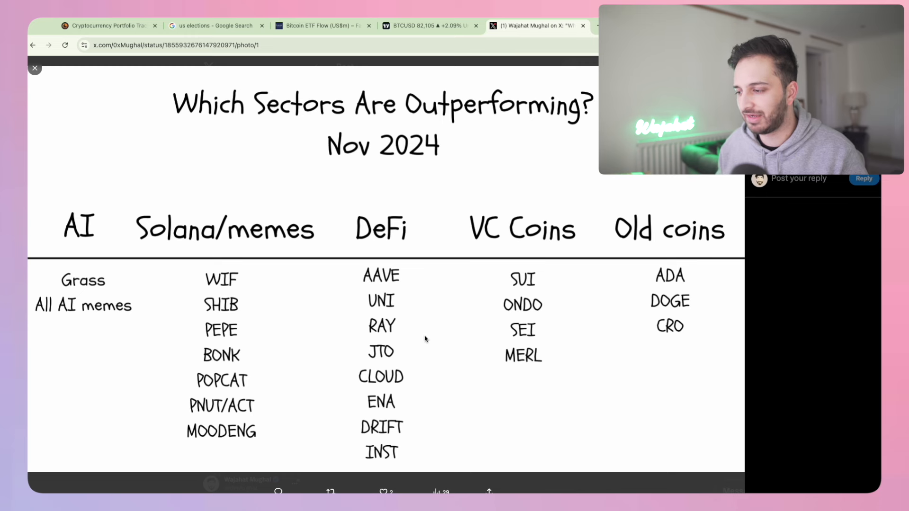
pyautogui.moveTo(357, 332)
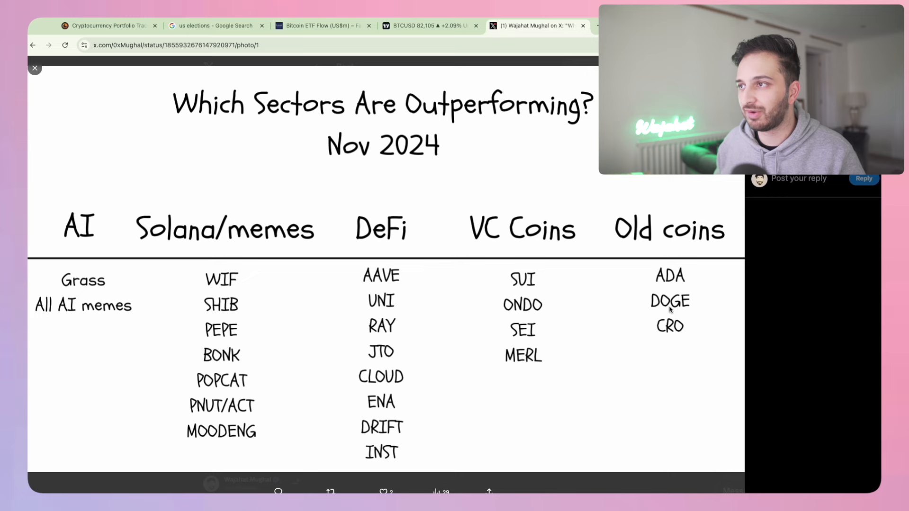
# Return from the sector-performance tweet to the CoinStats 7-day gainers list.
pyautogui.click(109, 25)
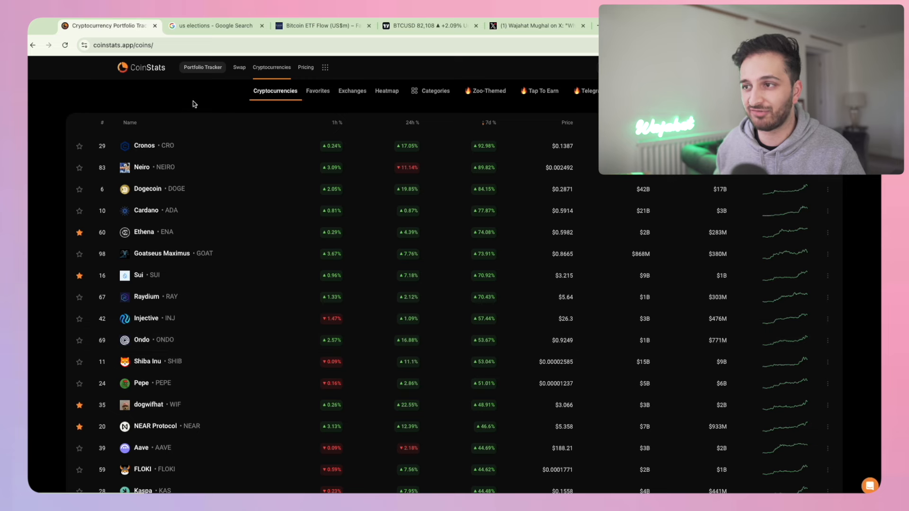
# View the portfolio dashboard worth $45,191.86 across ten holdings, then switch to the BTCUSD chart.
pyautogui.click(202, 67)
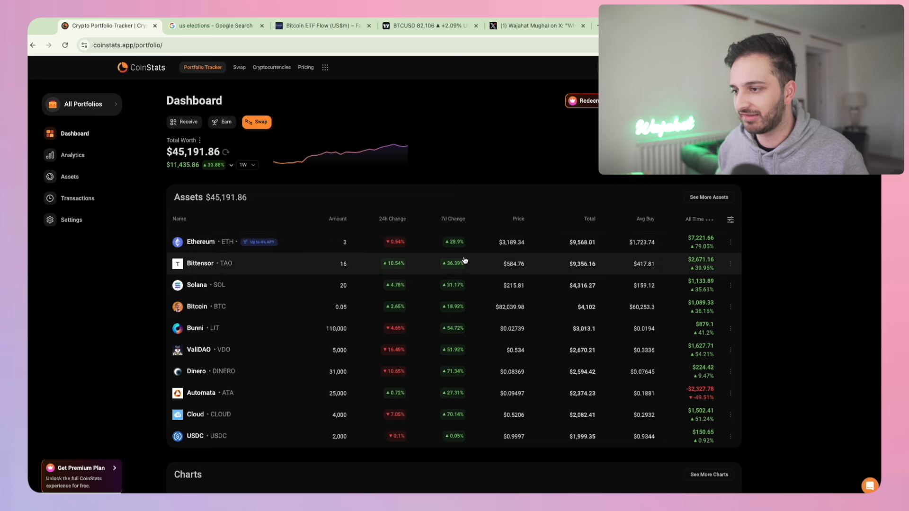
pyautogui.moveTo(460, 307)
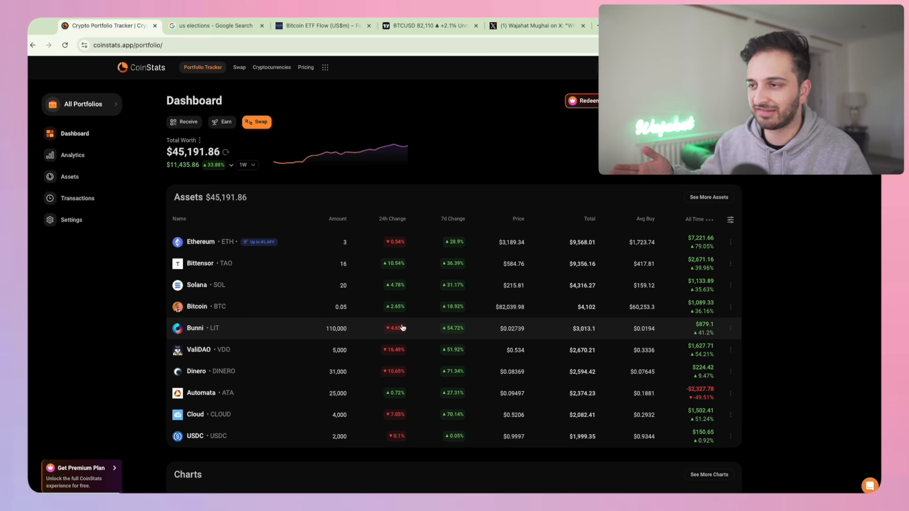
pyautogui.moveTo(252, 217)
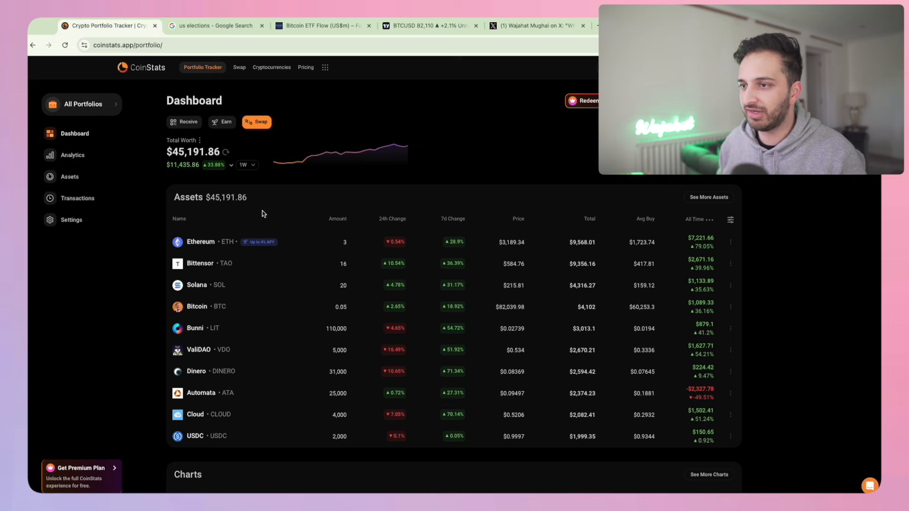
pyautogui.moveTo(290, 164)
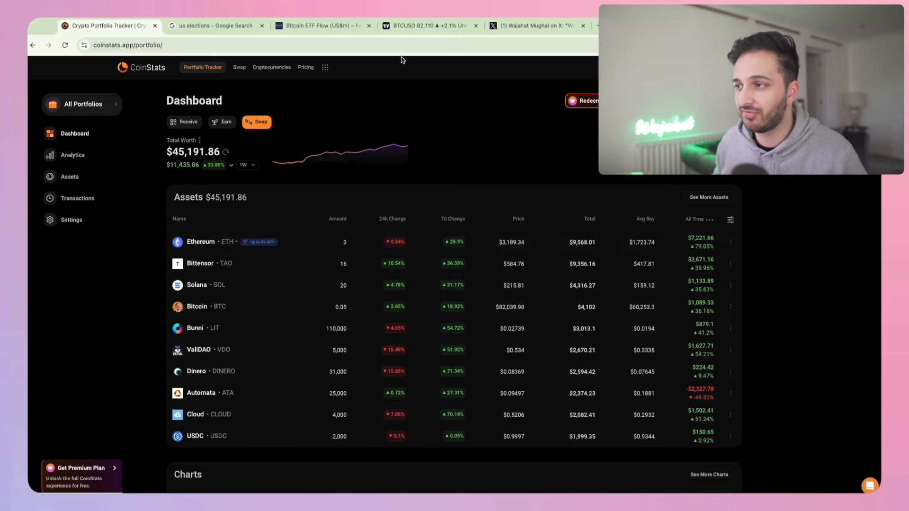
pyautogui.click(428, 25)
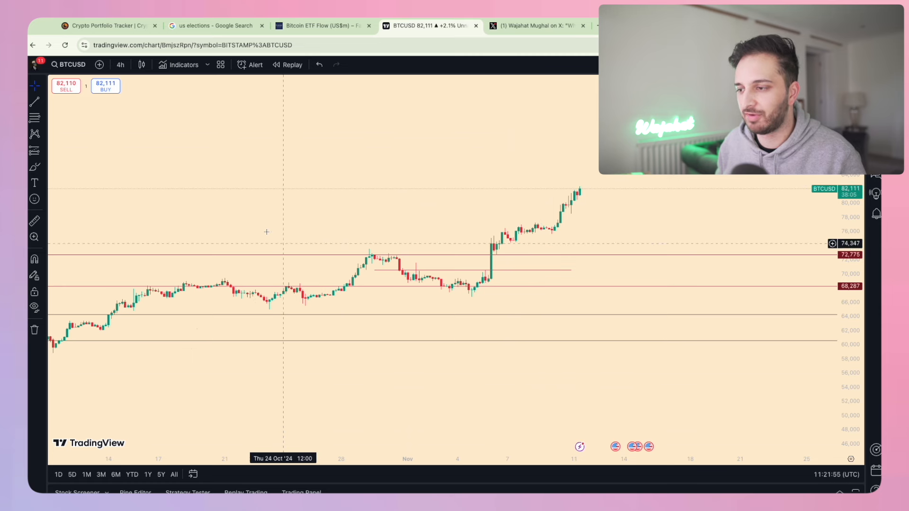
# Return to the CoinStats portfolio dashboard, now worth $45,296.07.
pyautogui.click(107, 26)
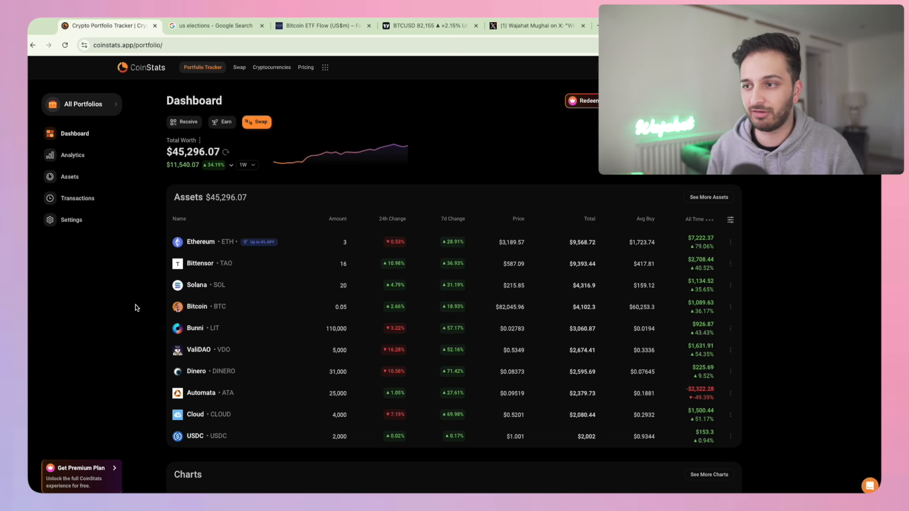
pyautogui.moveTo(103, 357)
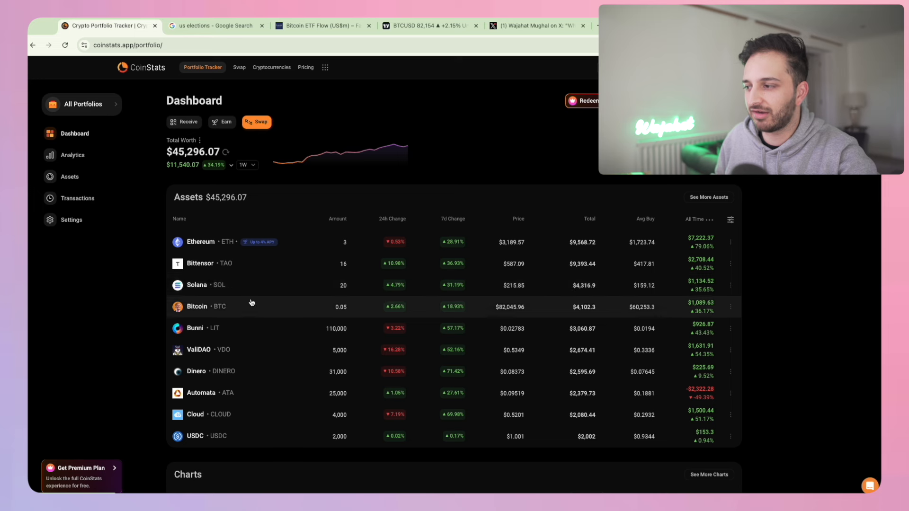
pyautogui.moveTo(284, 249)
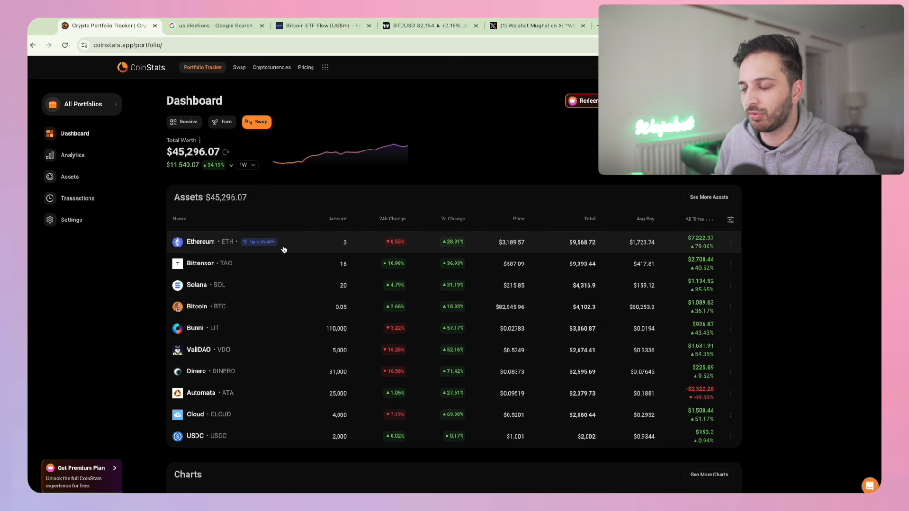